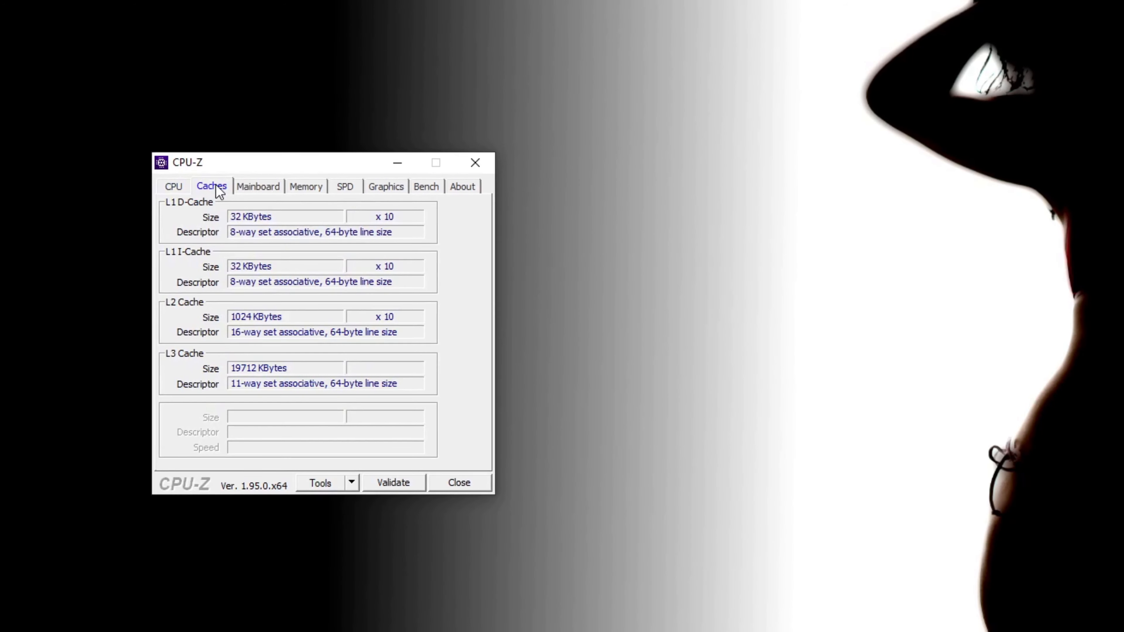
Review the mainboard, memory and SPD module timing details in CPU-Z.
{"action": "left_click", "coordinate": [258, 187]}
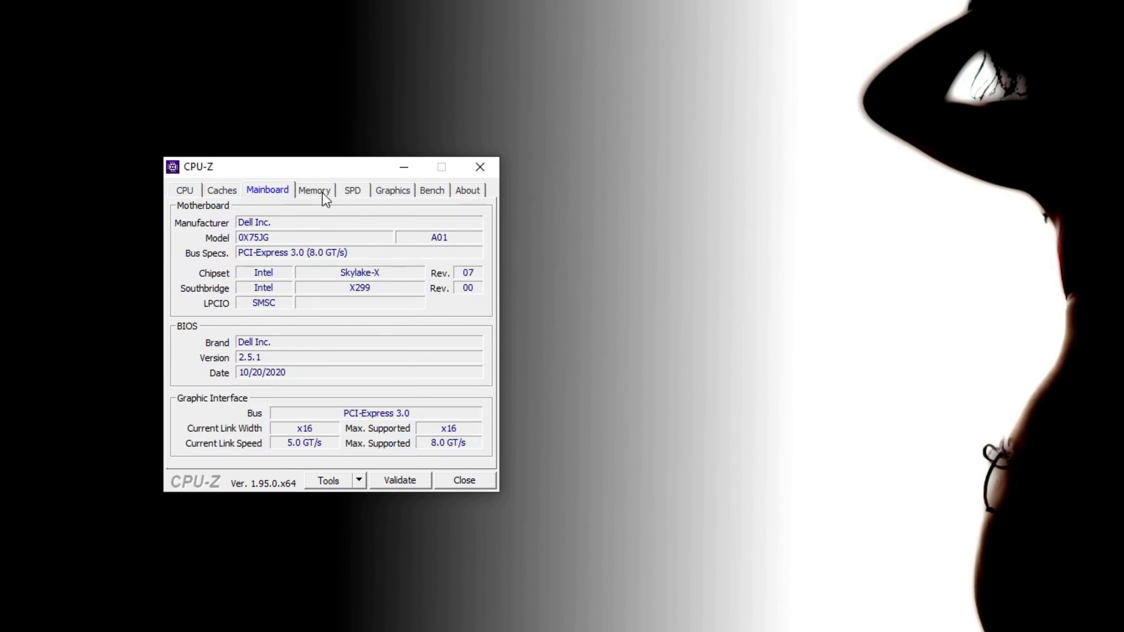
{"action": "left_click", "coordinate": [314, 190]}
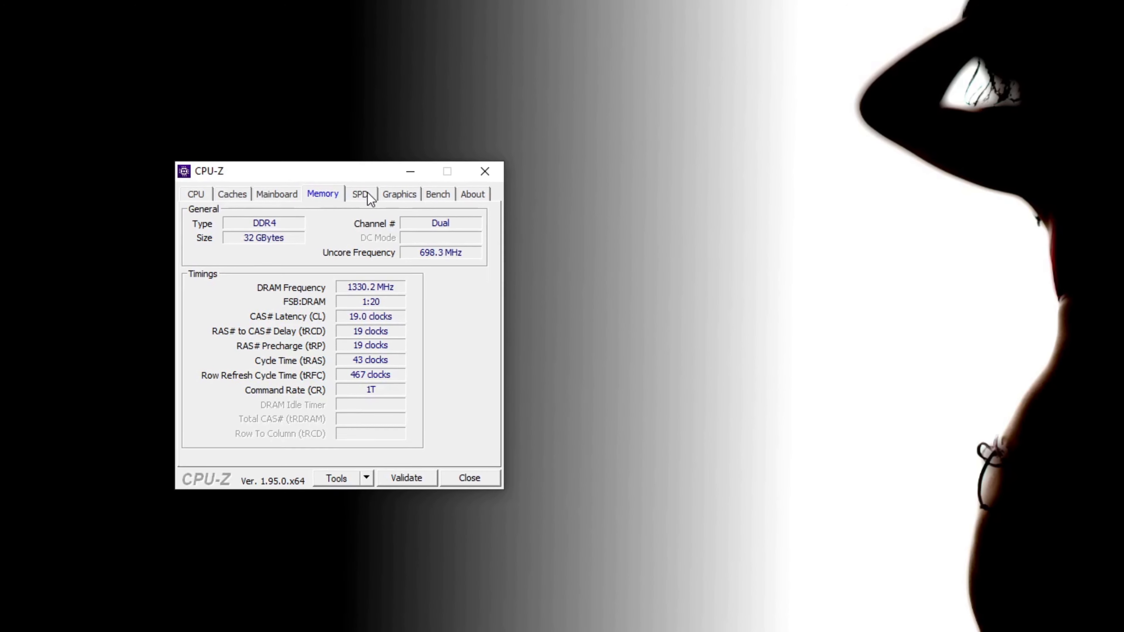
{"action": "left_click", "coordinate": [360, 194]}
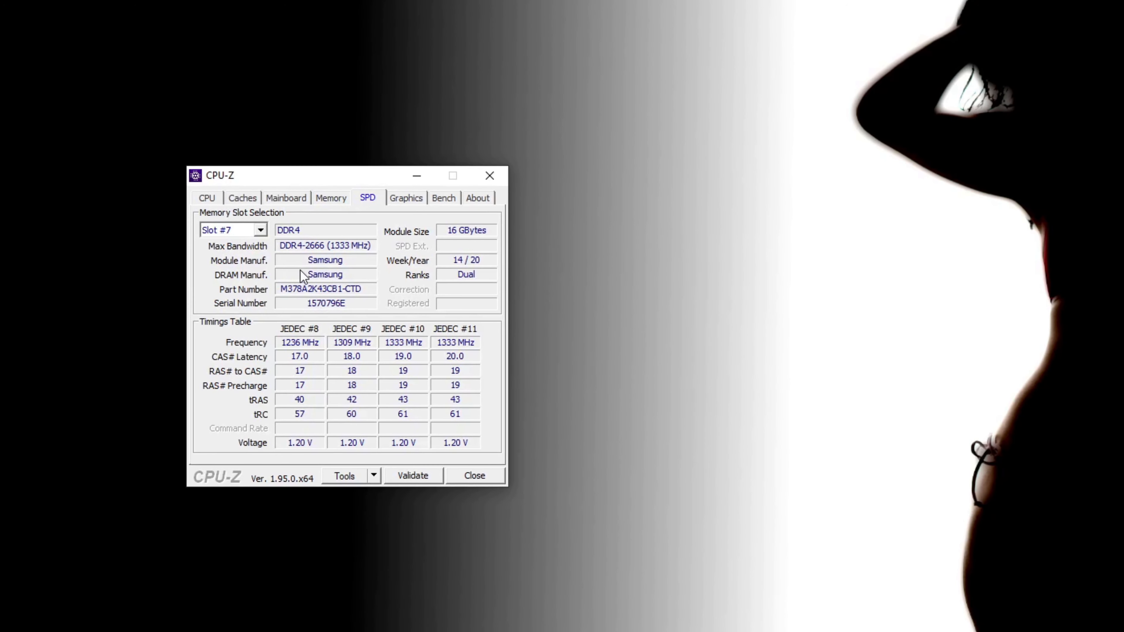
{"action": "left_click_drag", "start_coordinate": [322, 175], "coordinate": [352, 179]}
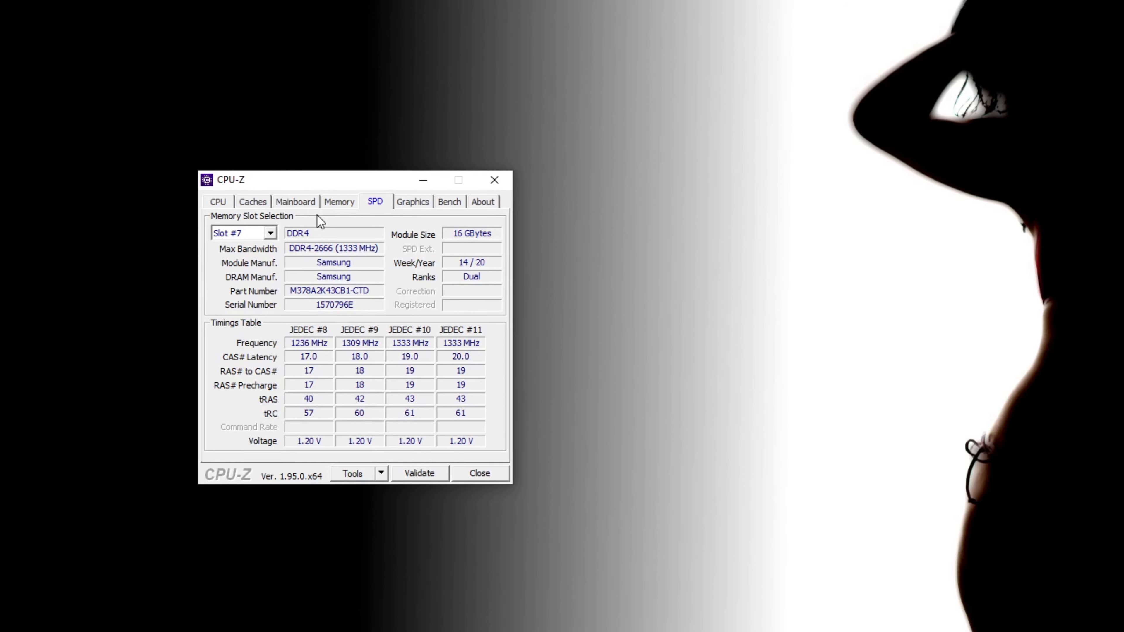
Review the processor and graphics card details, ending on the CPU benchmark page.
{"action": "left_click", "coordinate": [218, 201]}
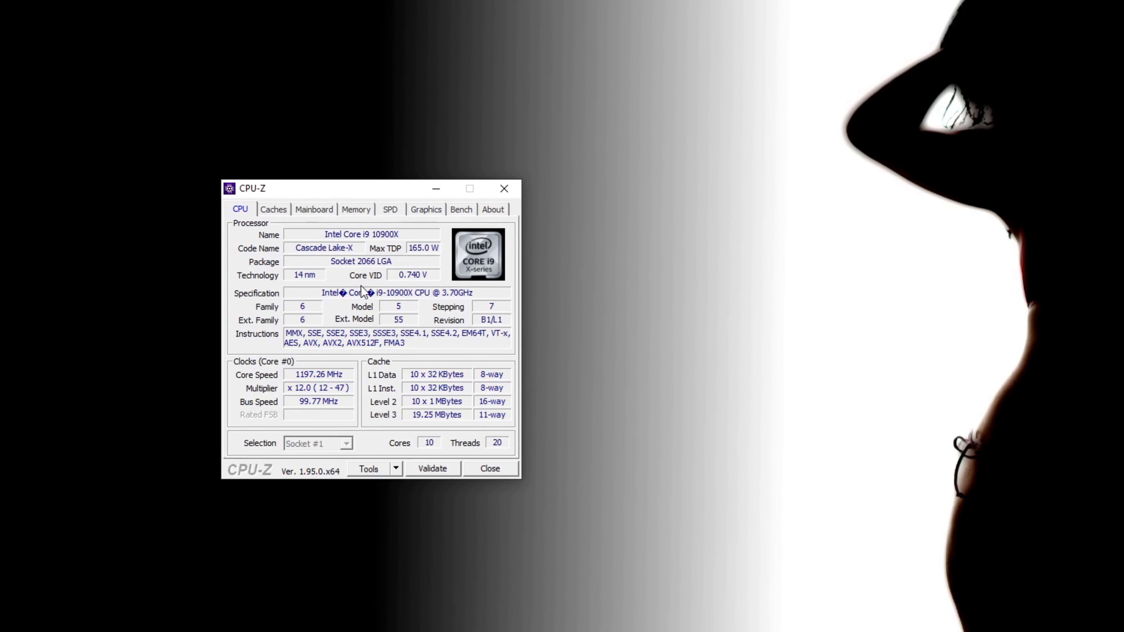
{"action": "left_click", "coordinate": [425, 210]}
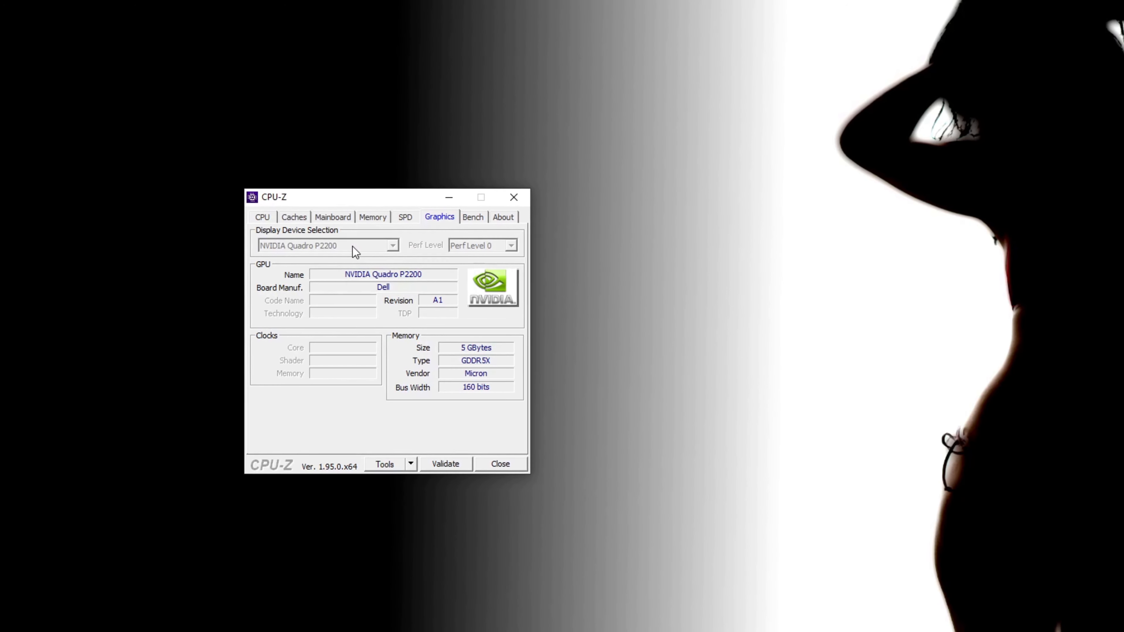
{"action": "left_click", "coordinate": [472, 217]}
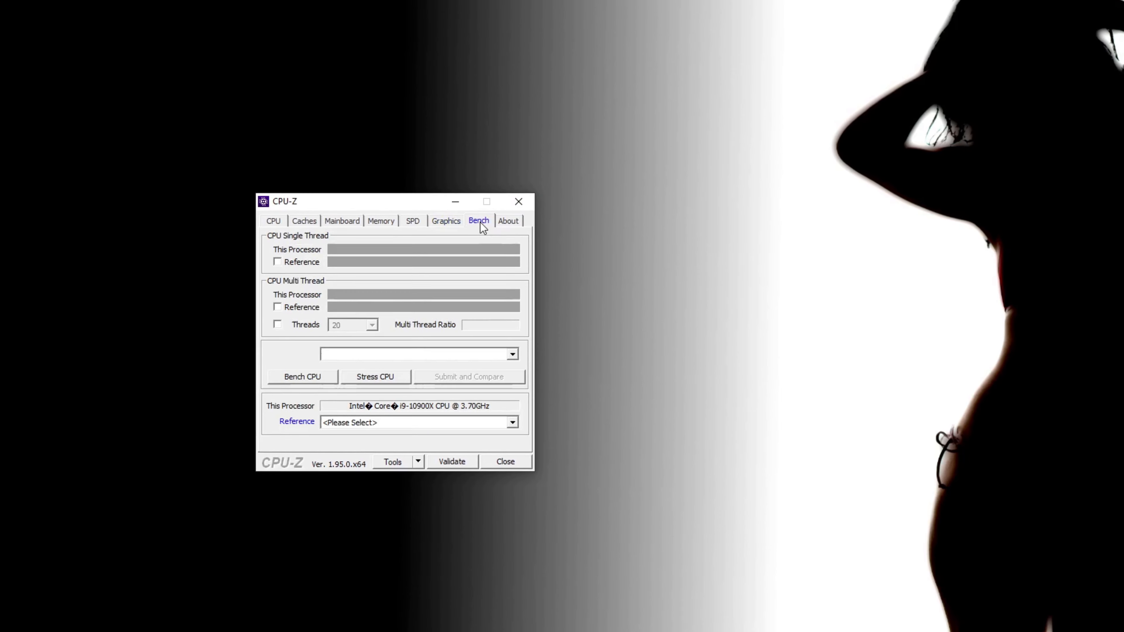
{"action": "left_click", "coordinate": [302, 376]}
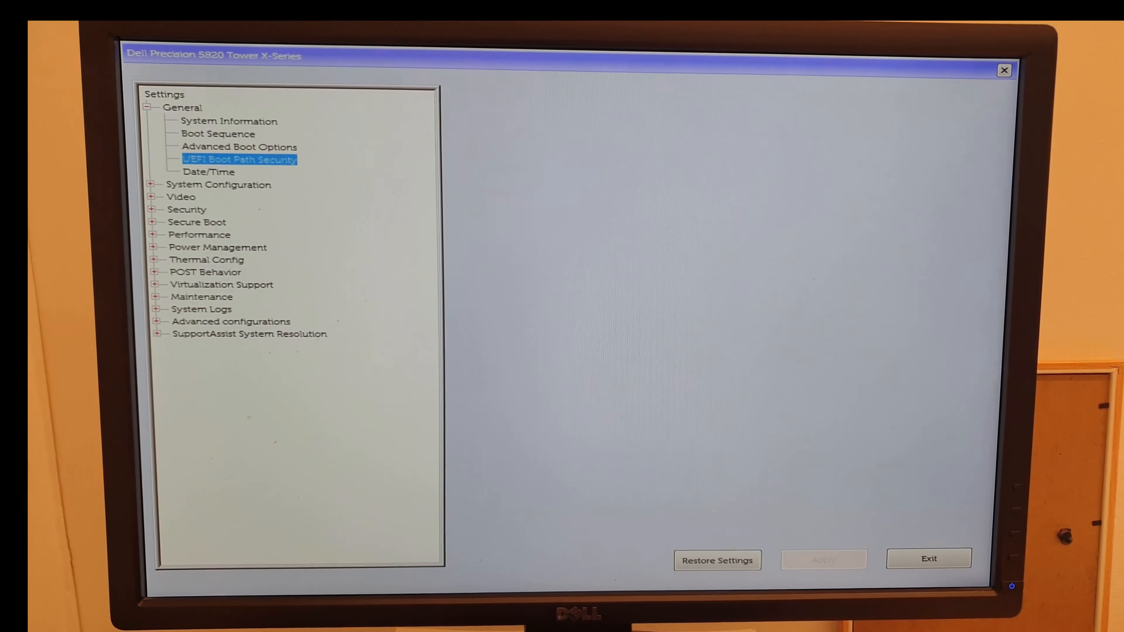
Enable Thunderbolt Technology Support under Thunderbolt Adapter Configuration and apply the change.
{"action": "left_click", "coordinate": [217, 133]}
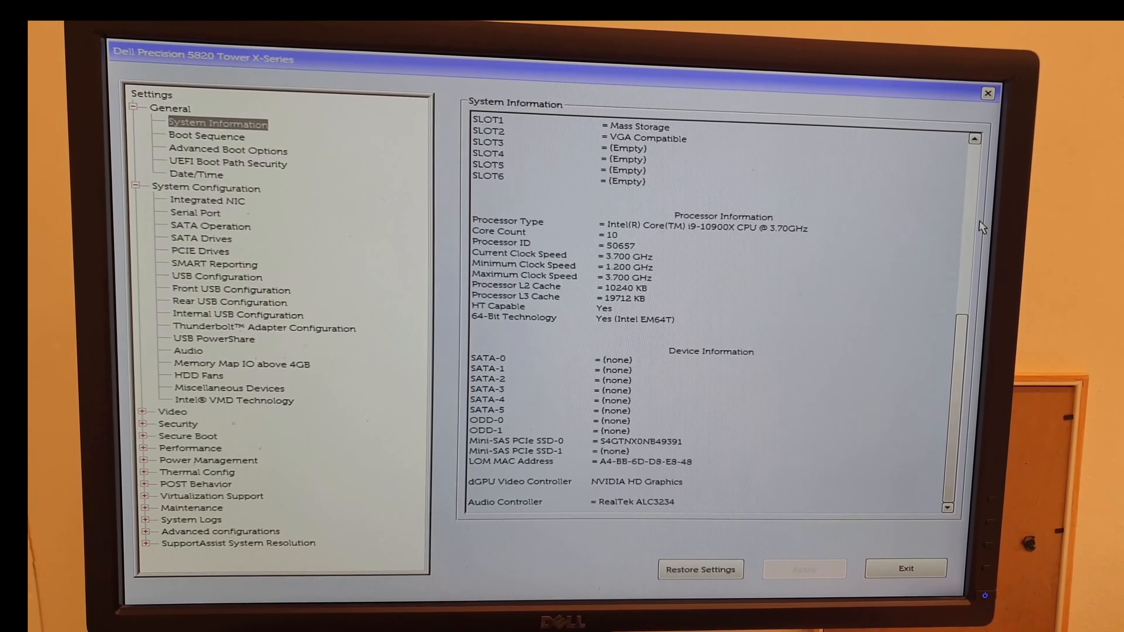
{"action": "left_click", "coordinate": [214, 264]}
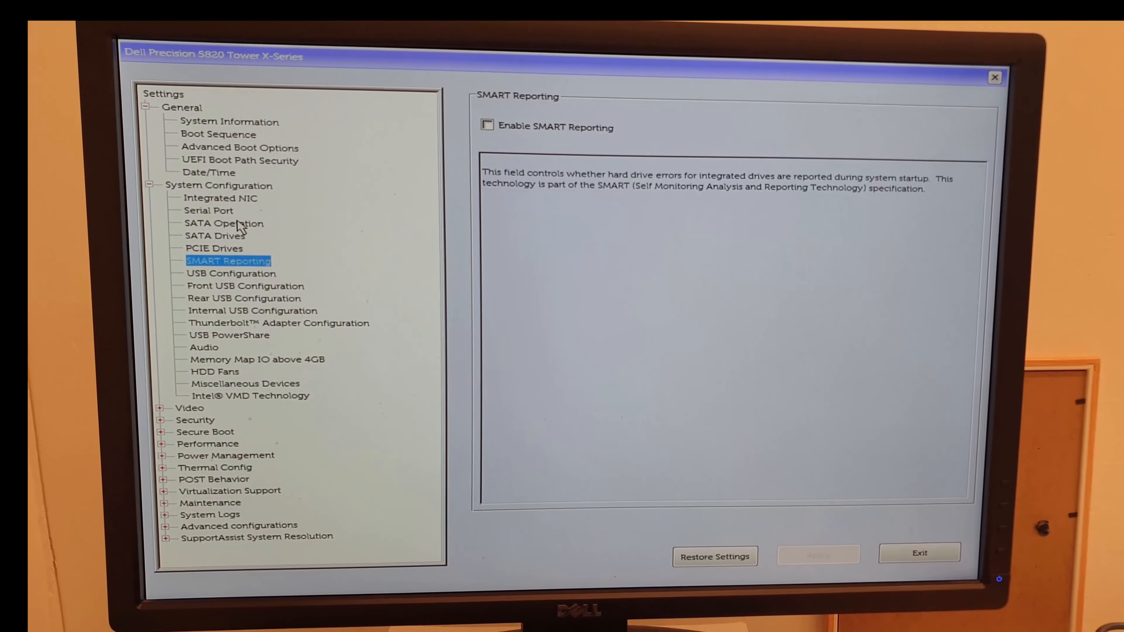
{"action": "left_click", "coordinate": [278, 322]}
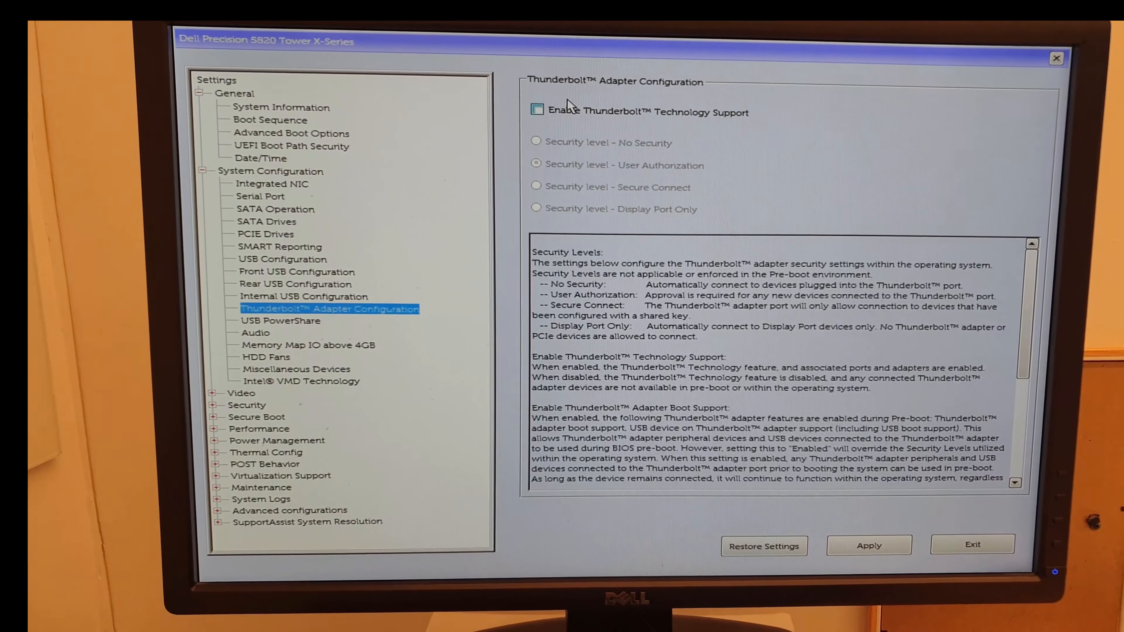
{"action": "left_click", "coordinate": [868, 544]}
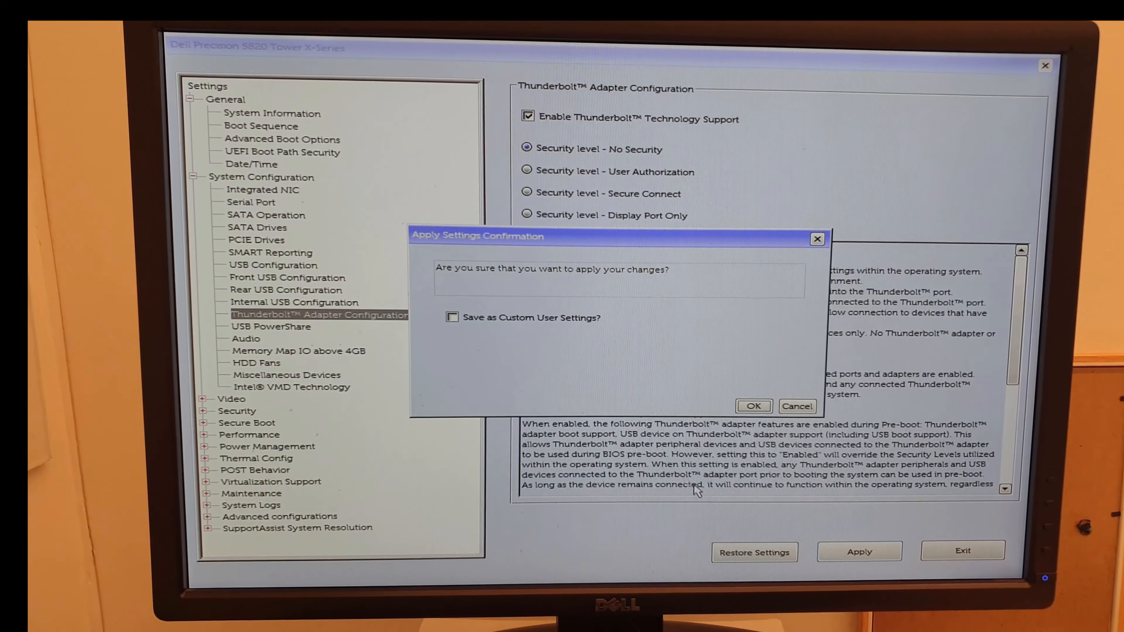
{"action": "left_click", "coordinate": [753, 406]}
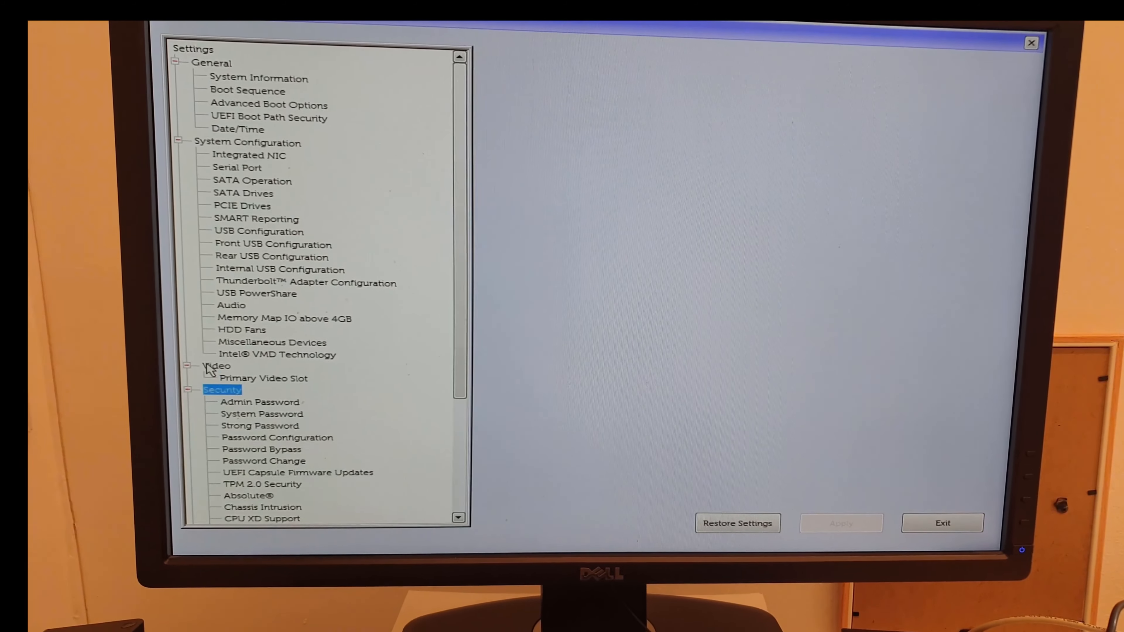
View the AC Recovery, Wake on LAN and PCIe Slot Zone fan settings.
{"action": "scroll", "scroll_direction": "down", "scroll_amount": 3}
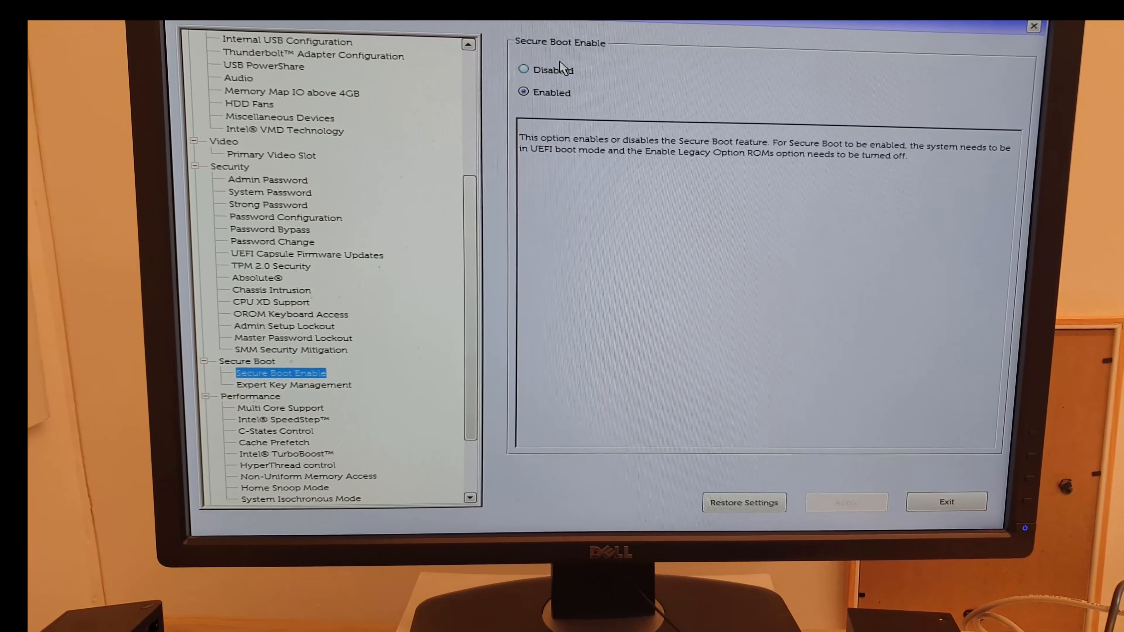
{"action": "left_click", "coordinate": [323, 441]}
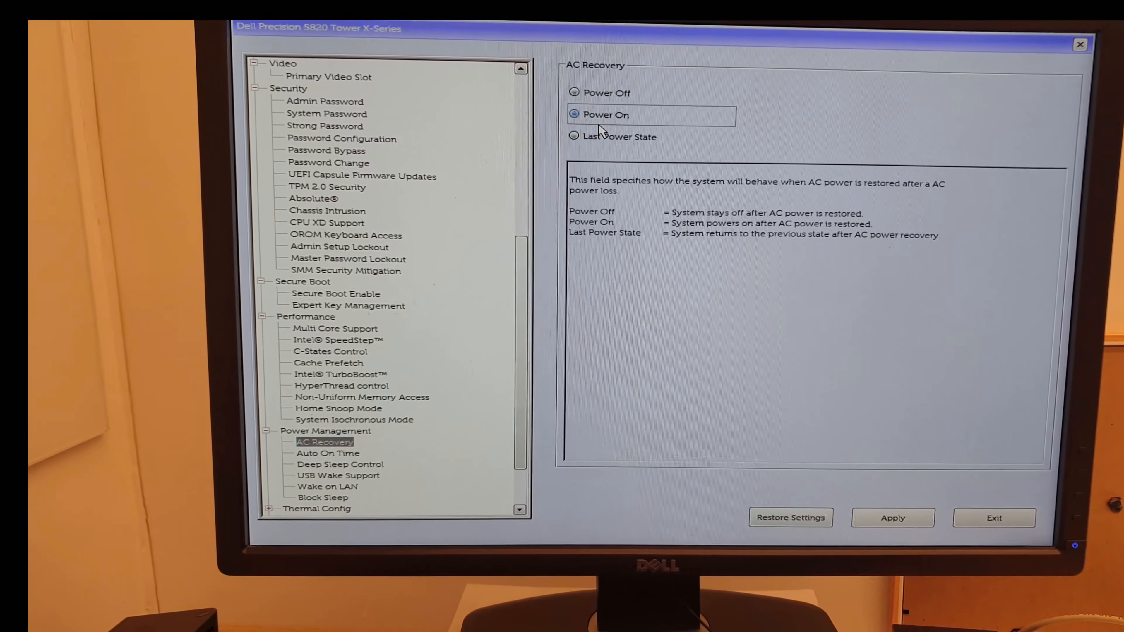
{"action": "left_click", "coordinate": [326, 486]}
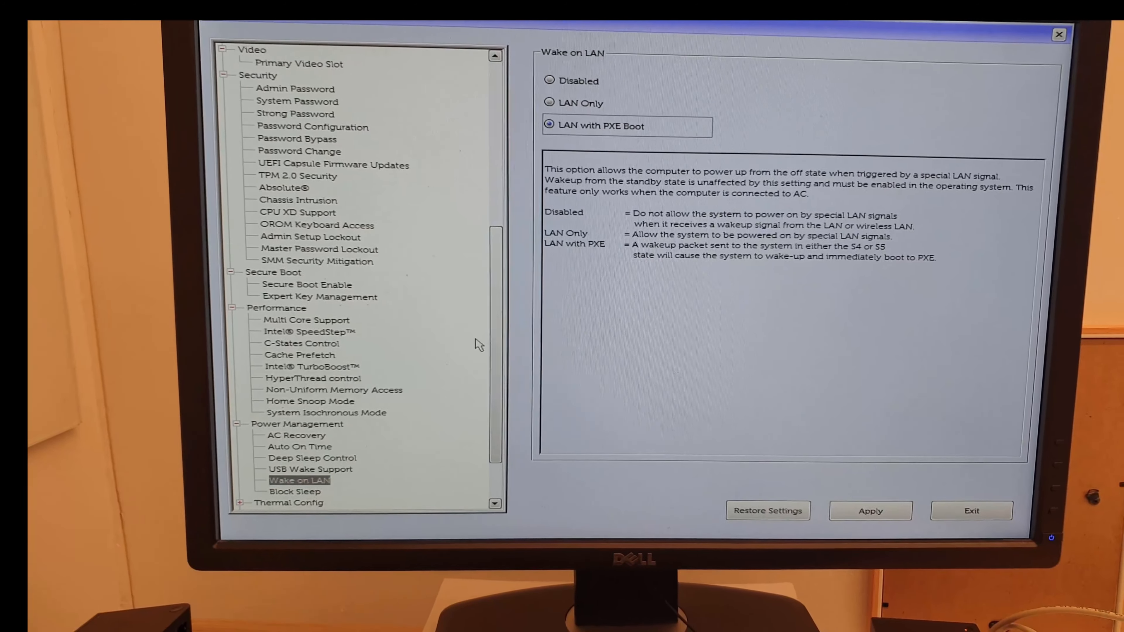
{"action": "left_click", "coordinate": [295, 501]}
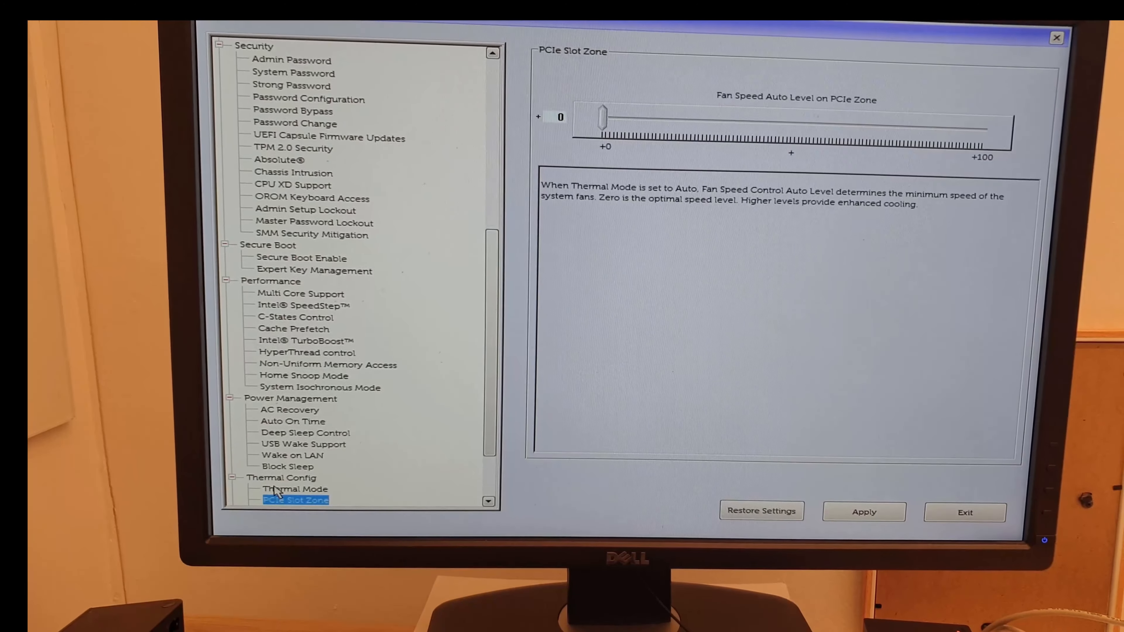